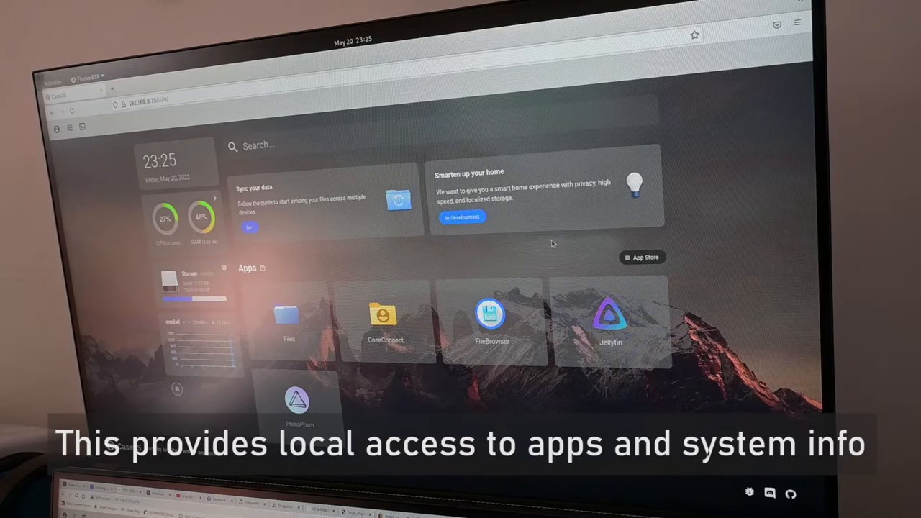
# Browse the App Store catalogue briefly and return to the CasaOS home dashboard.
pyautogui.click(642, 257)
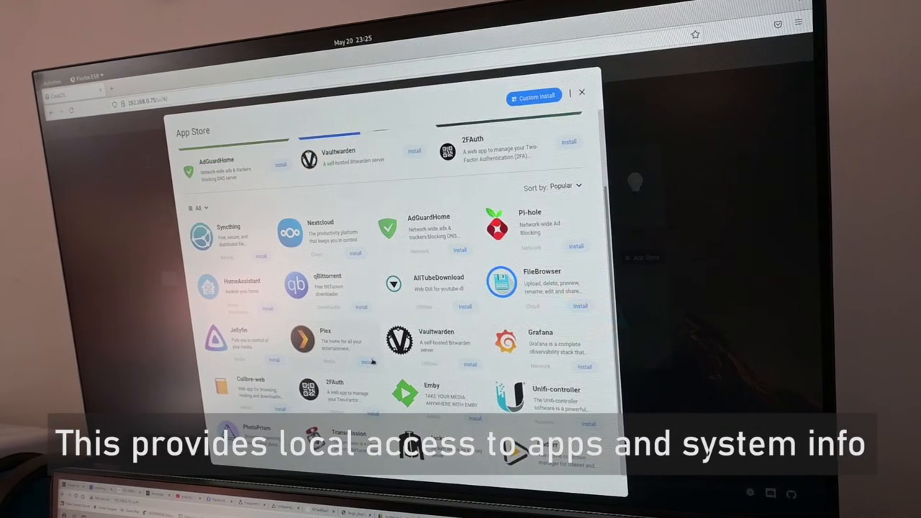
pyautogui.click(582, 93)
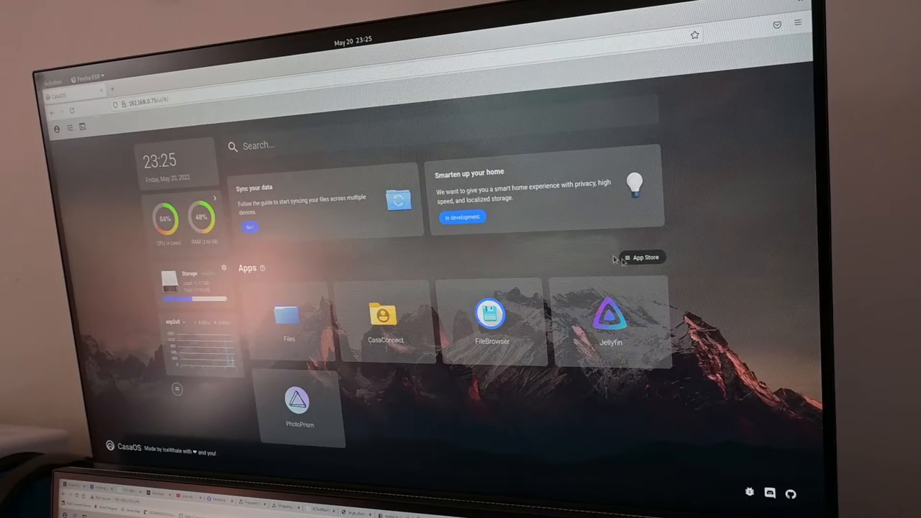
pyautogui.click(642, 257)
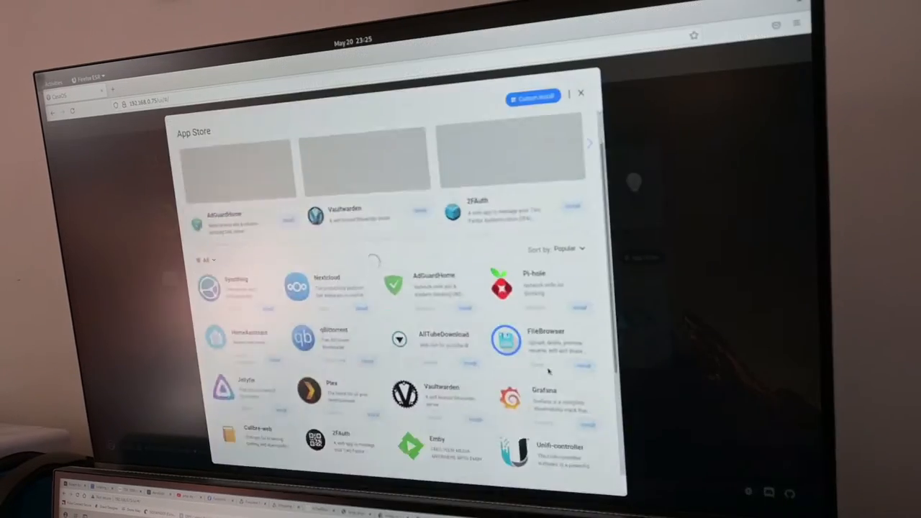
pyautogui.click(581, 93)
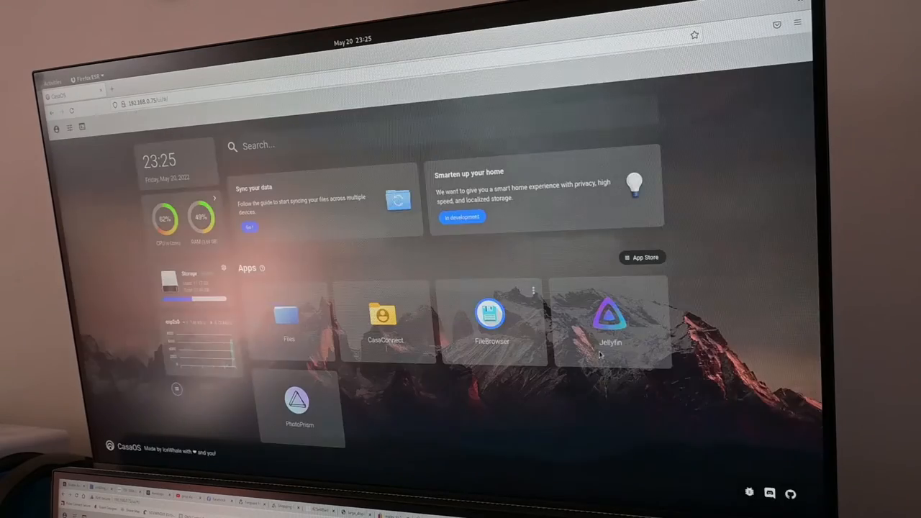
pyautogui.click(643, 256)
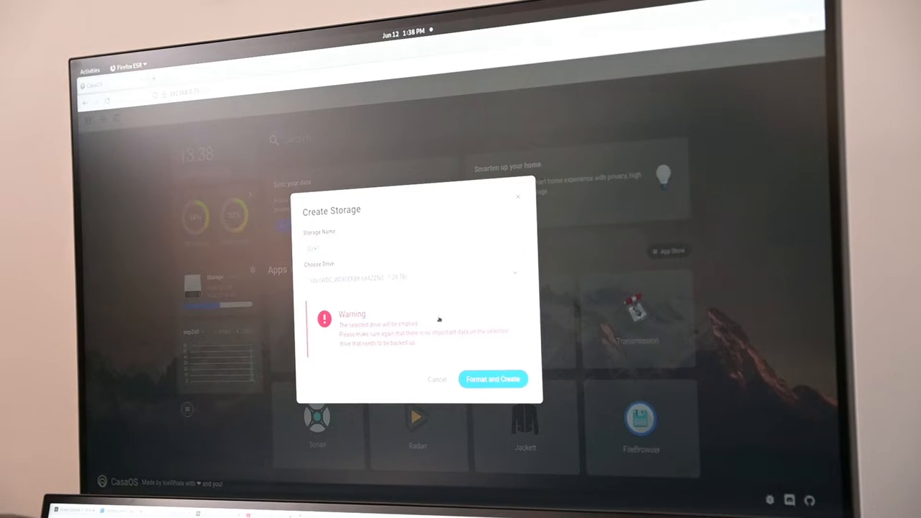
# Format the selected drive and create new storage on it.
pyautogui.click(492, 379)
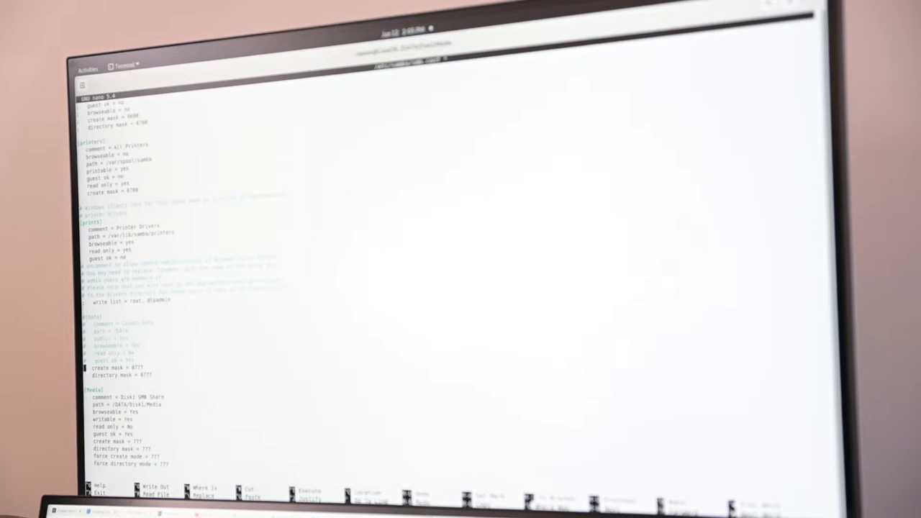
# Save smb.conf with the new shared media folder section defined.
pyautogui.press('ctrl+o')
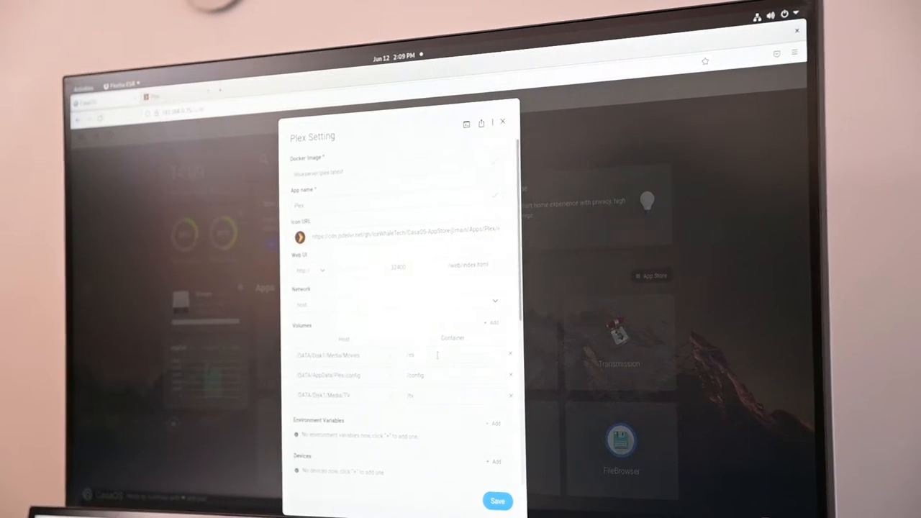
# Install Plex with its settings, then create storage on the new drive without formatting.
pyautogui.click(503, 121)
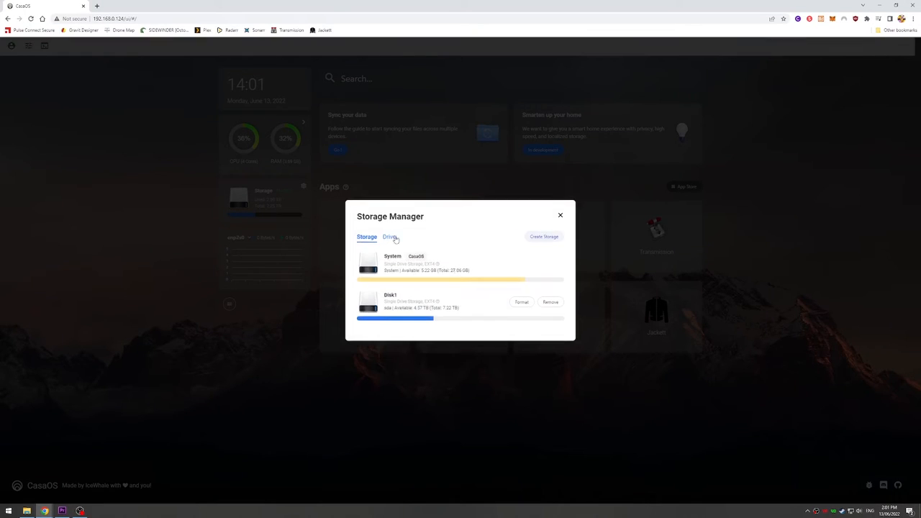
pyautogui.click(544, 236)
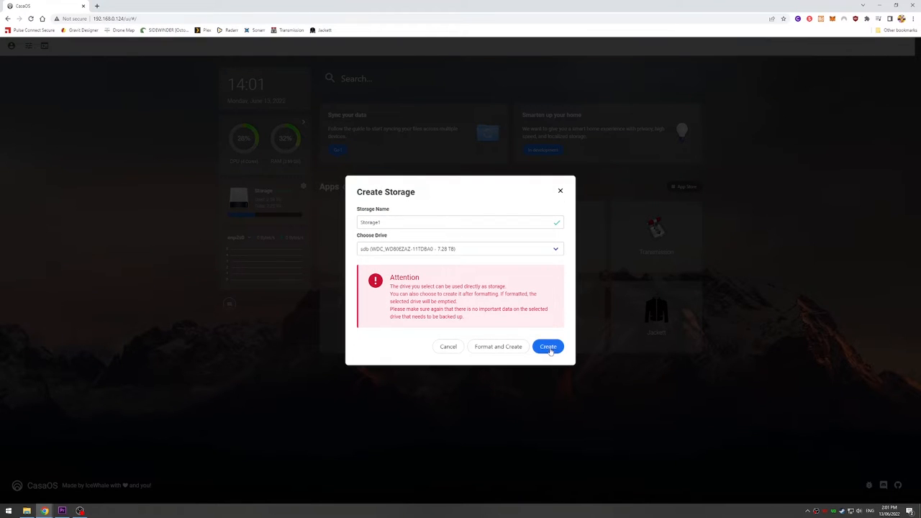
pyautogui.click(547, 347)
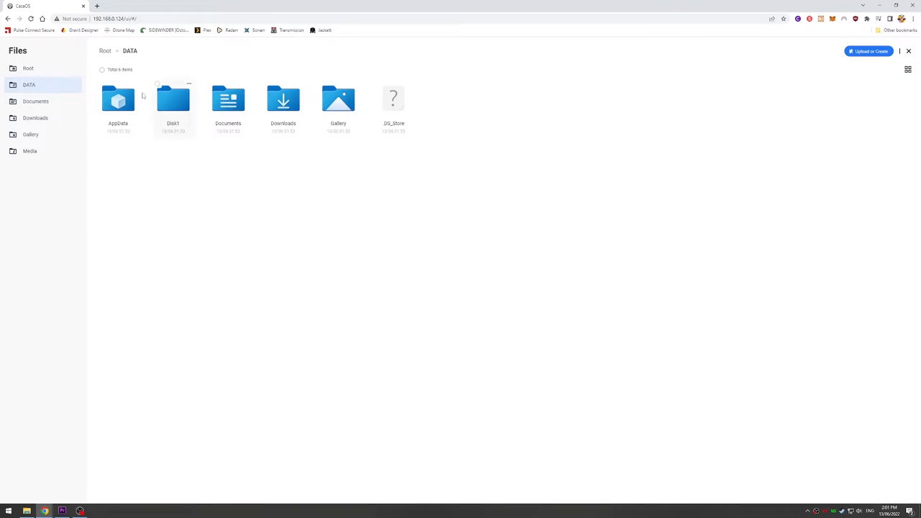